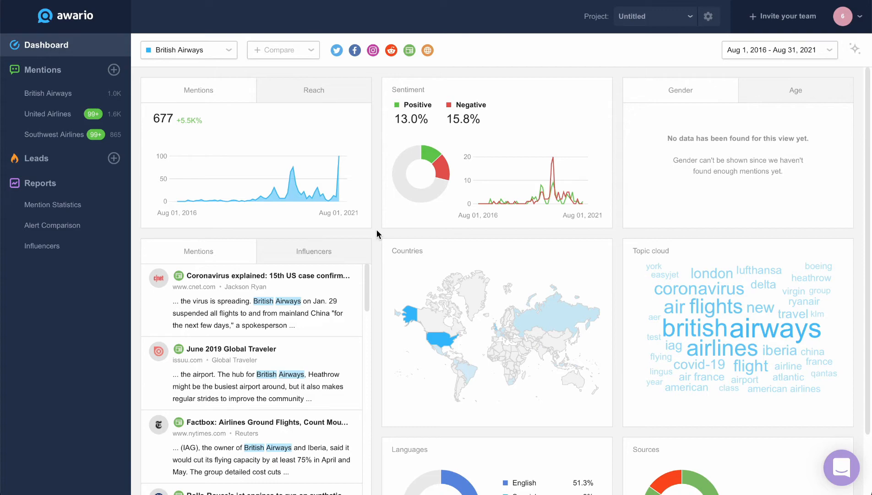
Step: Switch from the British Airways dashboard to that alert's mentions feed
left_click(47, 92)
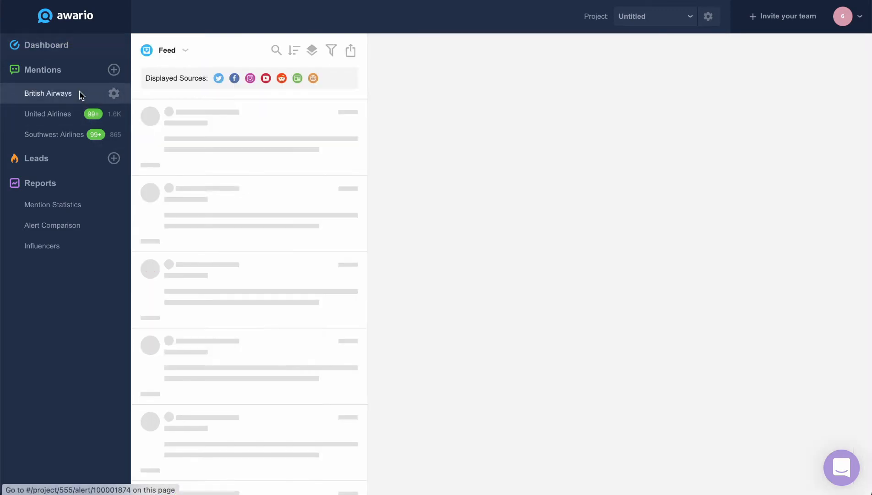
Step: Scroll the loaded feed down to the travohelp post about babies flying free
left_click(47, 93)
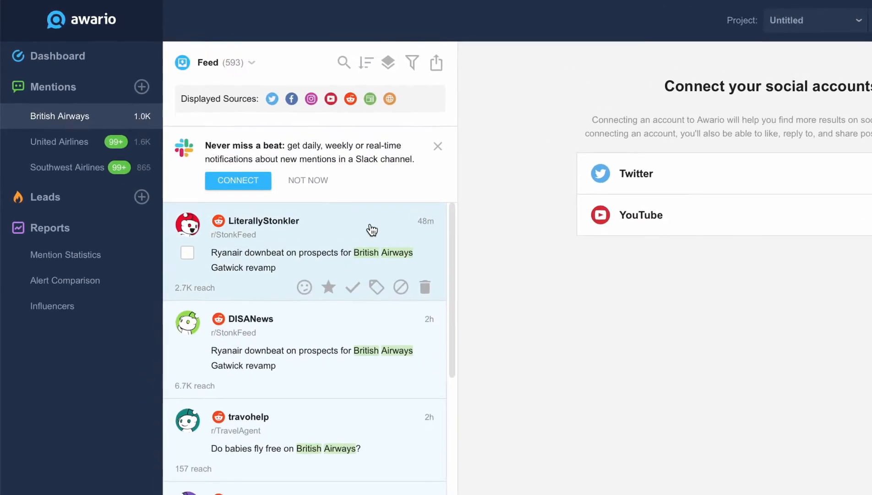
scroll("down", 3)
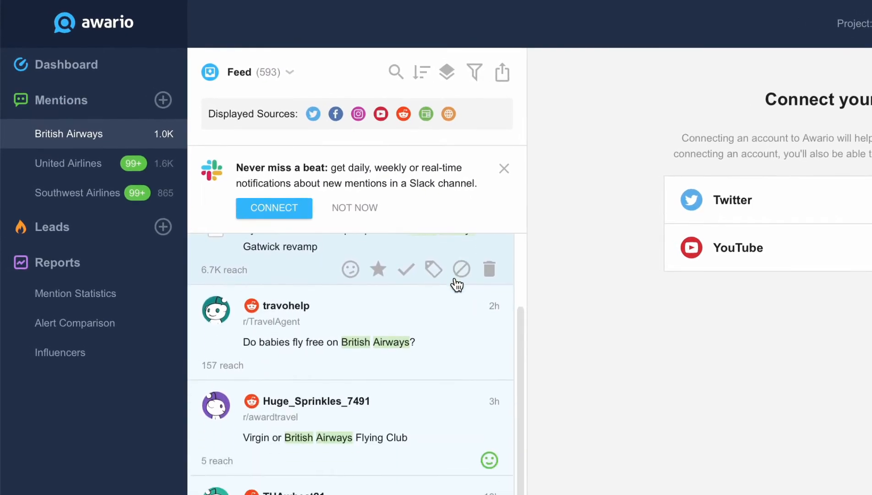
scroll("down", 3)
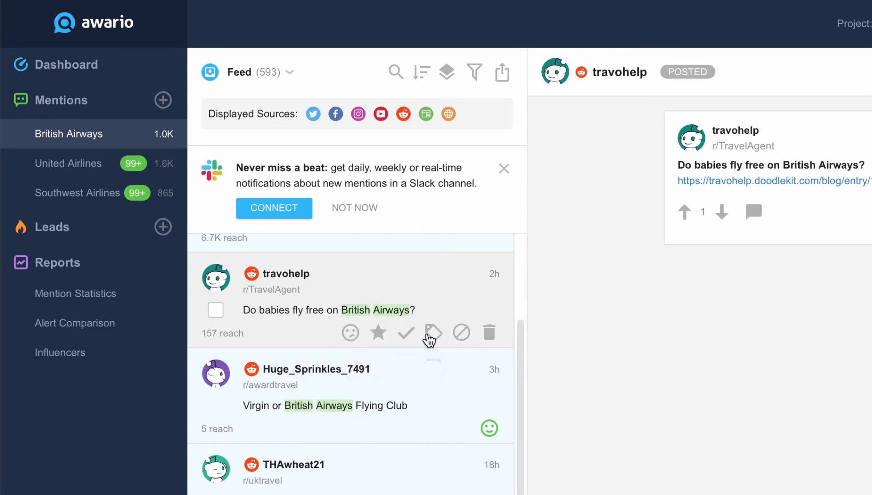
left_click(377, 333)
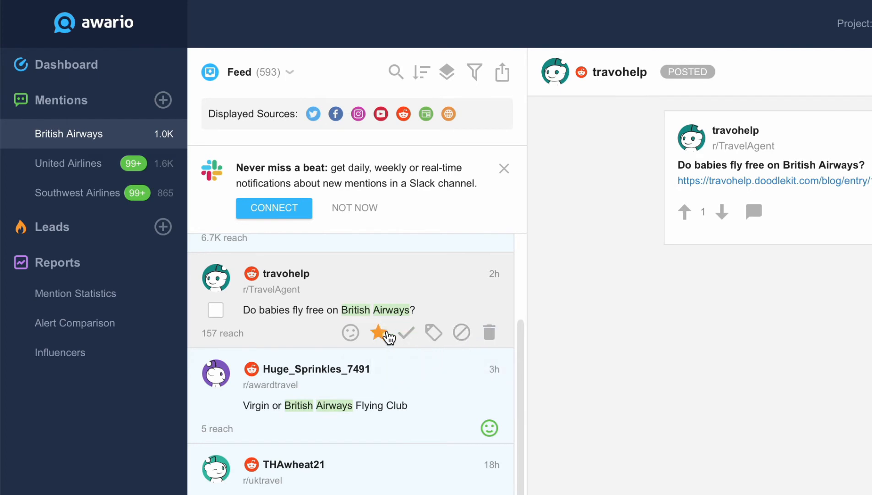
left_click(380, 332)
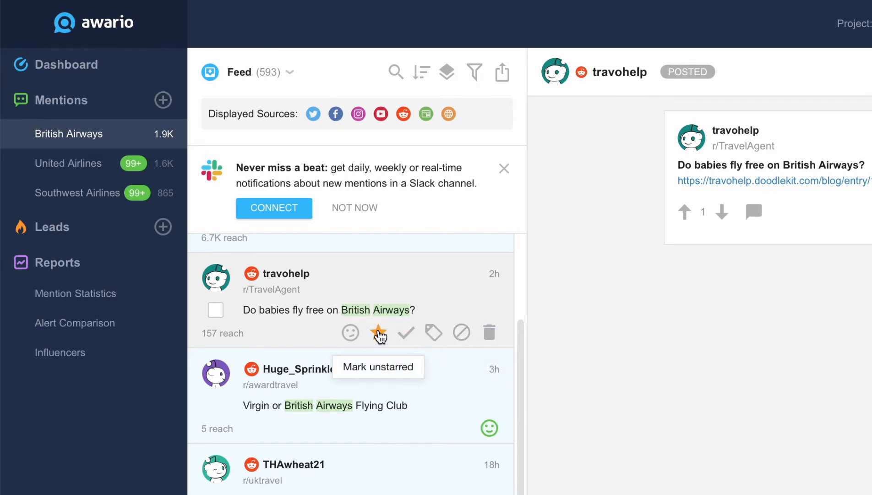
left_click(378, 333)
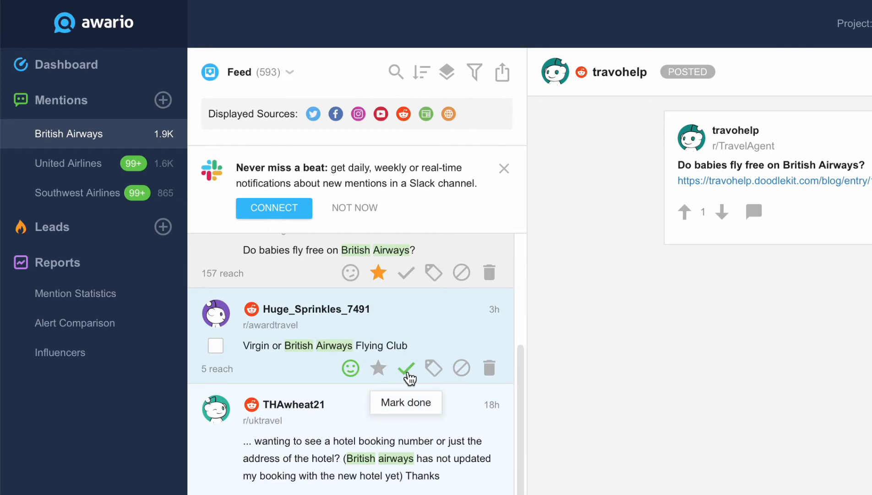
left_click(406, 368)
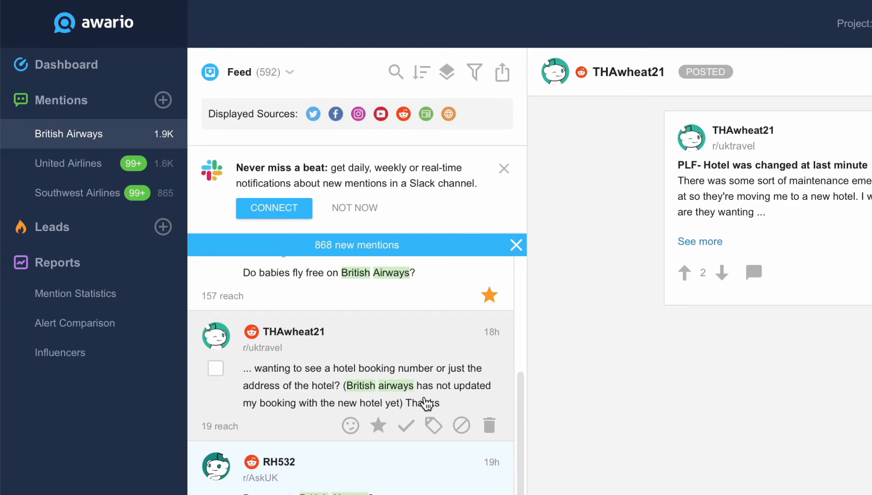
left_click(289, 72)
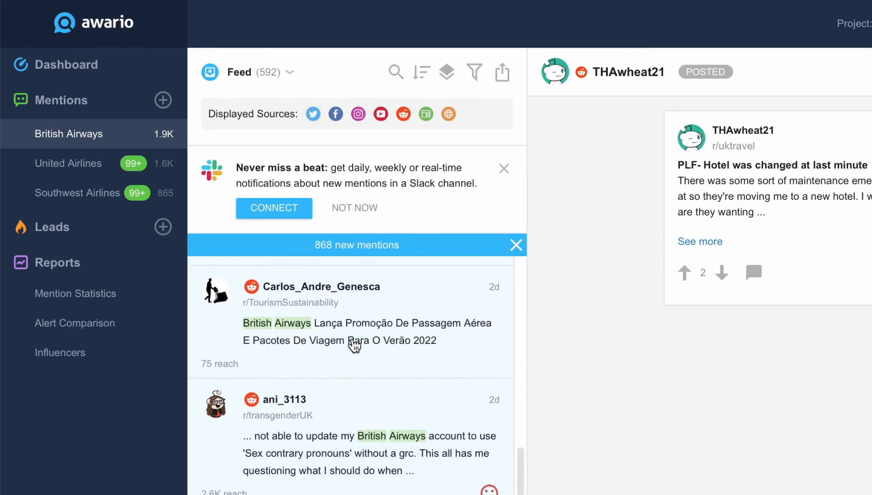
scroll("down", 3)
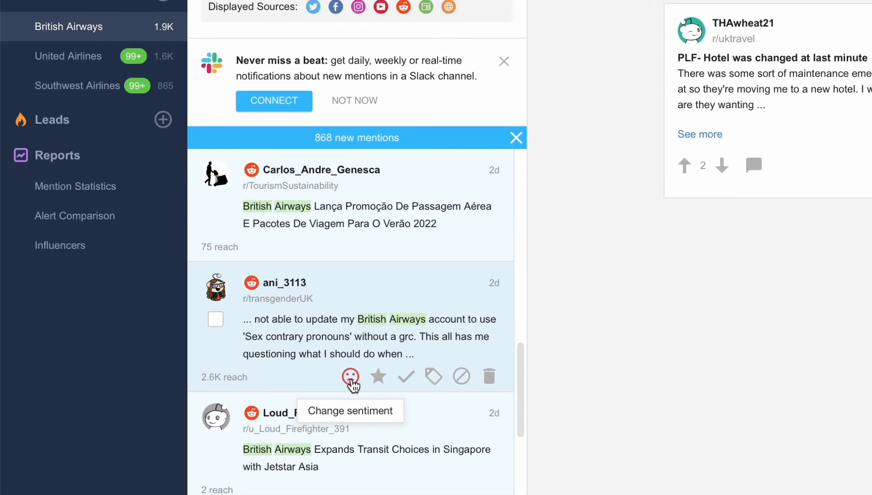
left_click(350, 376)
type("positive")
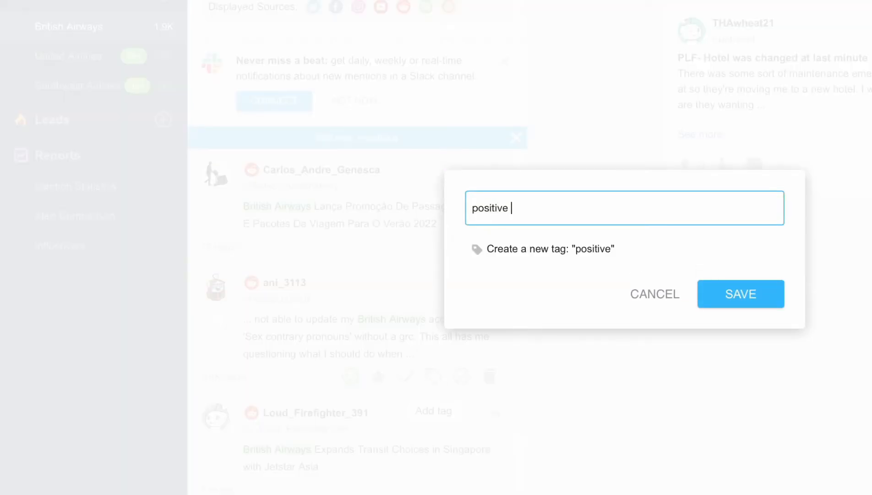
Step: Save a new 'positive review' tag on the ani_3113 mention
type("review")
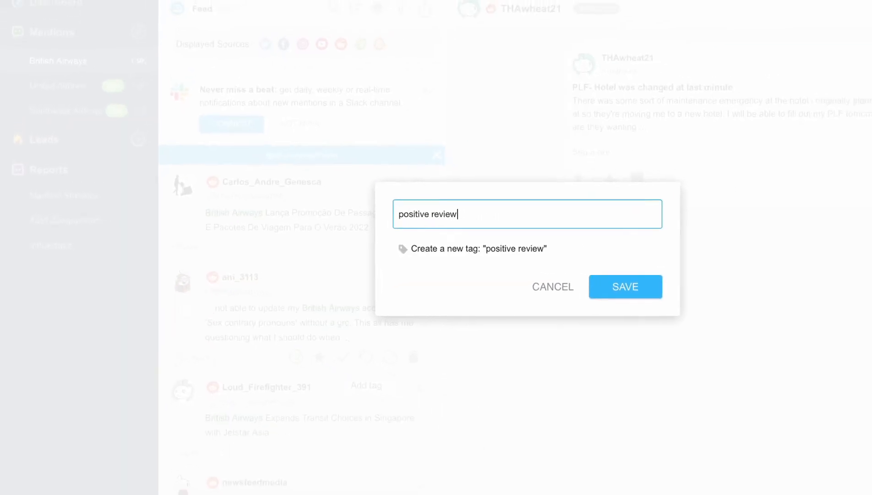
left_click(624, 287)
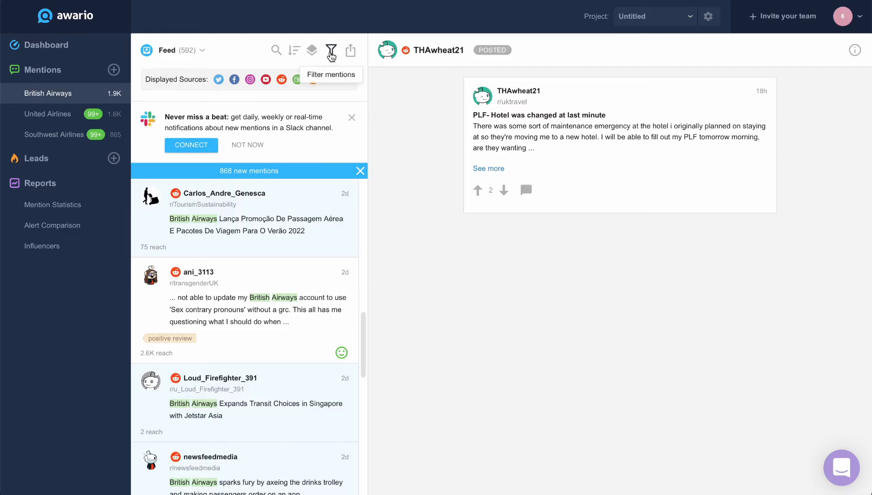
left_click(331, 51)
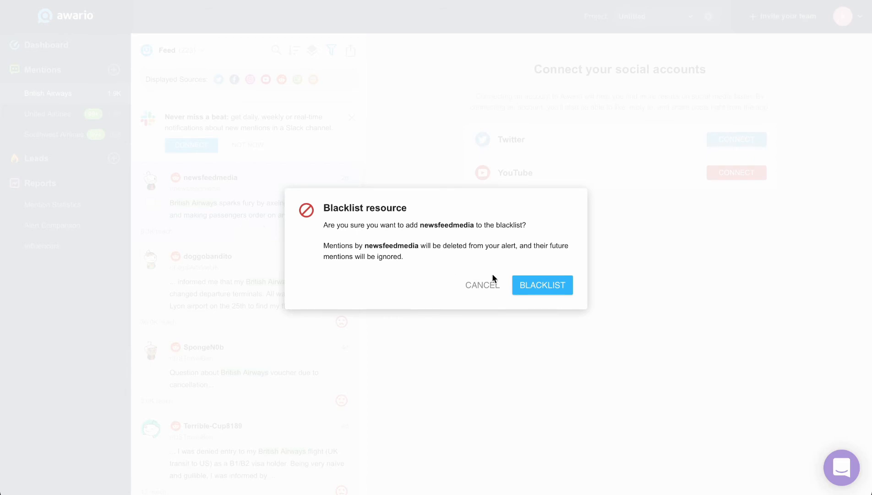
Step: Confirm blacklisting the newsfeedmedia (Reddit) author from the alert
left_click(541, 285)
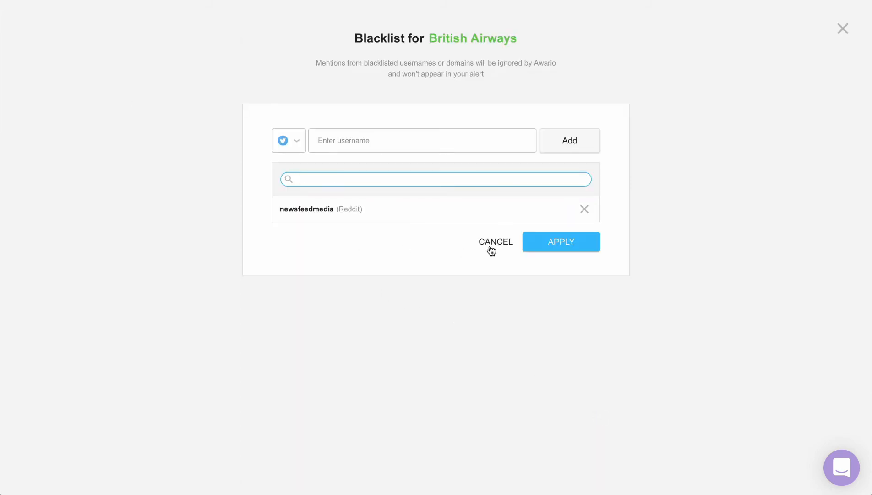
left_click(495, 242)
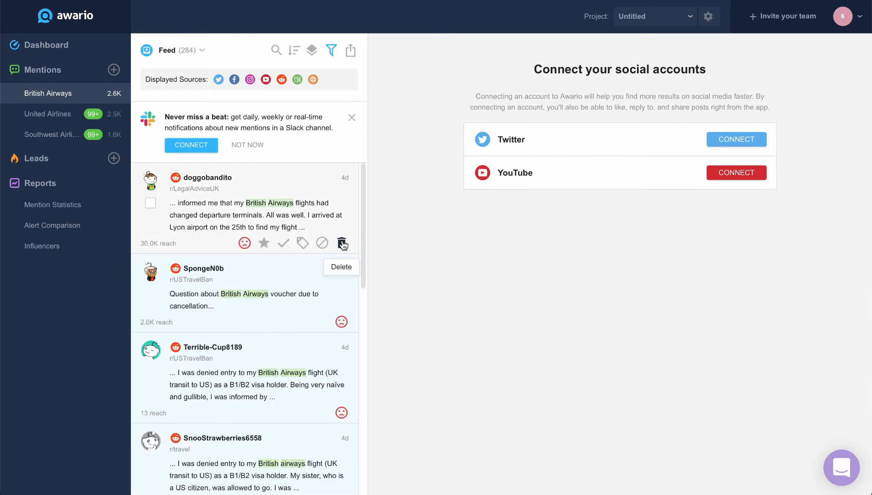
left_click(341, 242)
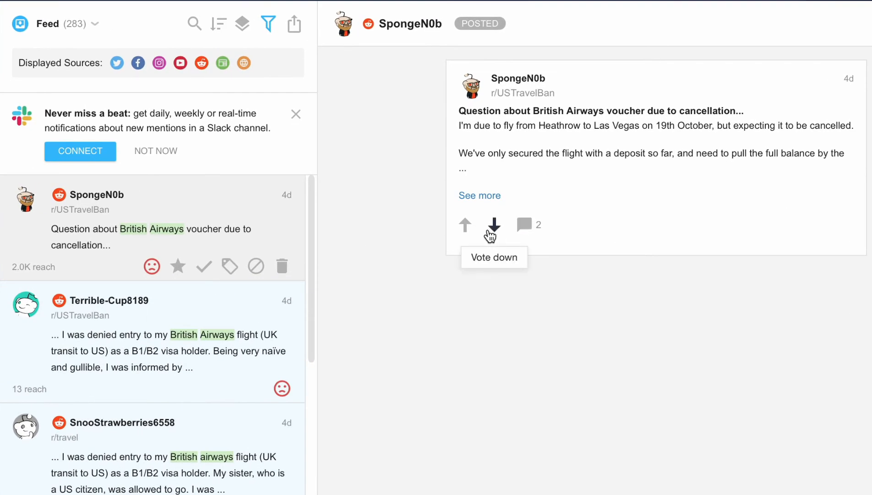
mouse_move(455, 275)
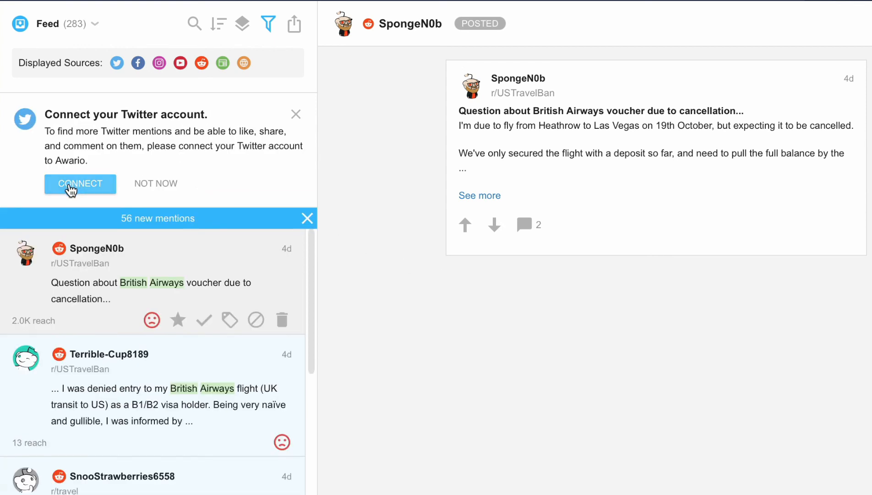
mouse_move(77, 191)
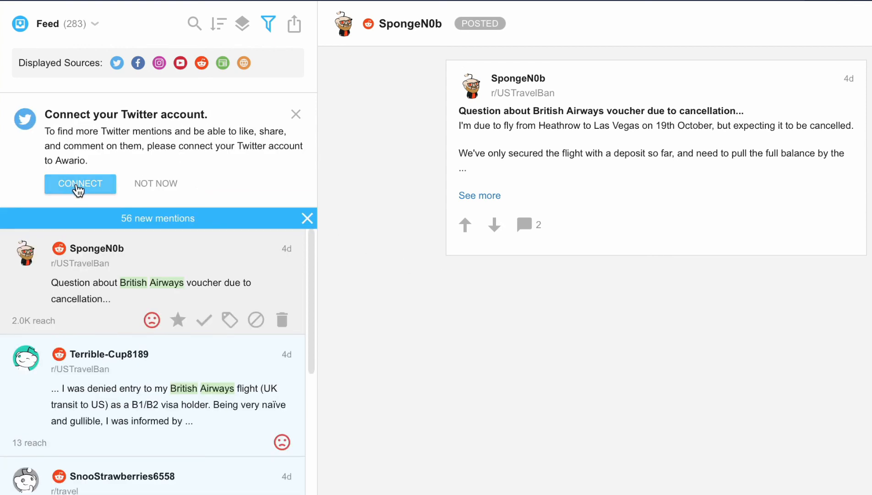
mouse_move(357, 254)
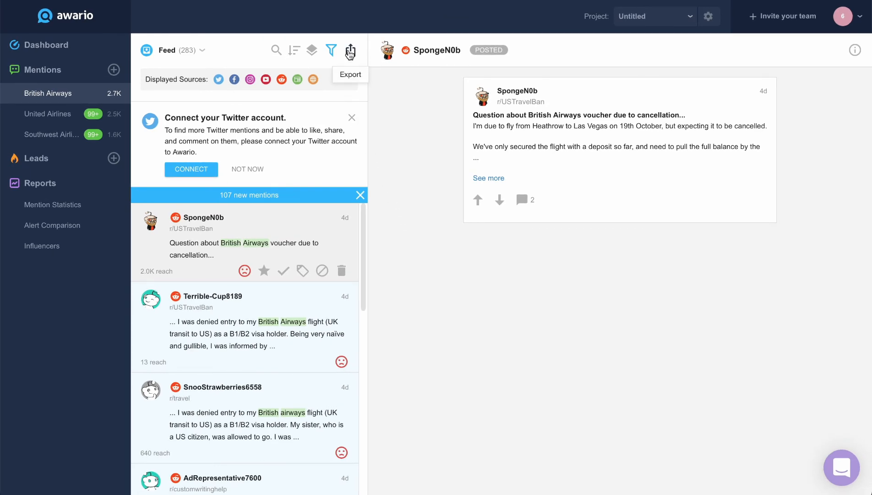
Step: Start an export of the filtered British Airways mentions
left_click(350, 51)
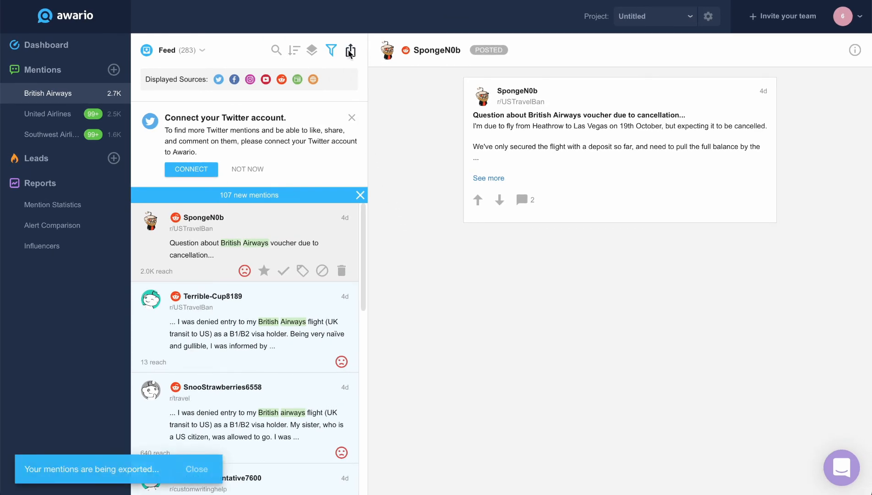
left_click(350, 50)
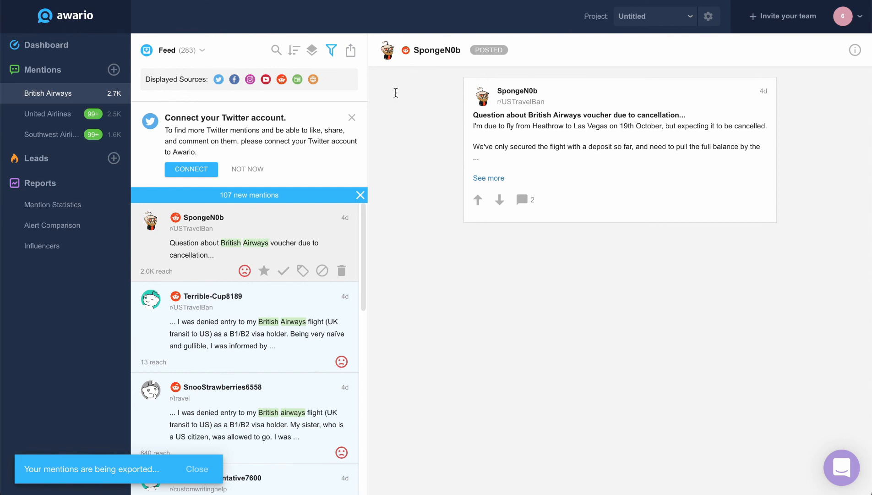